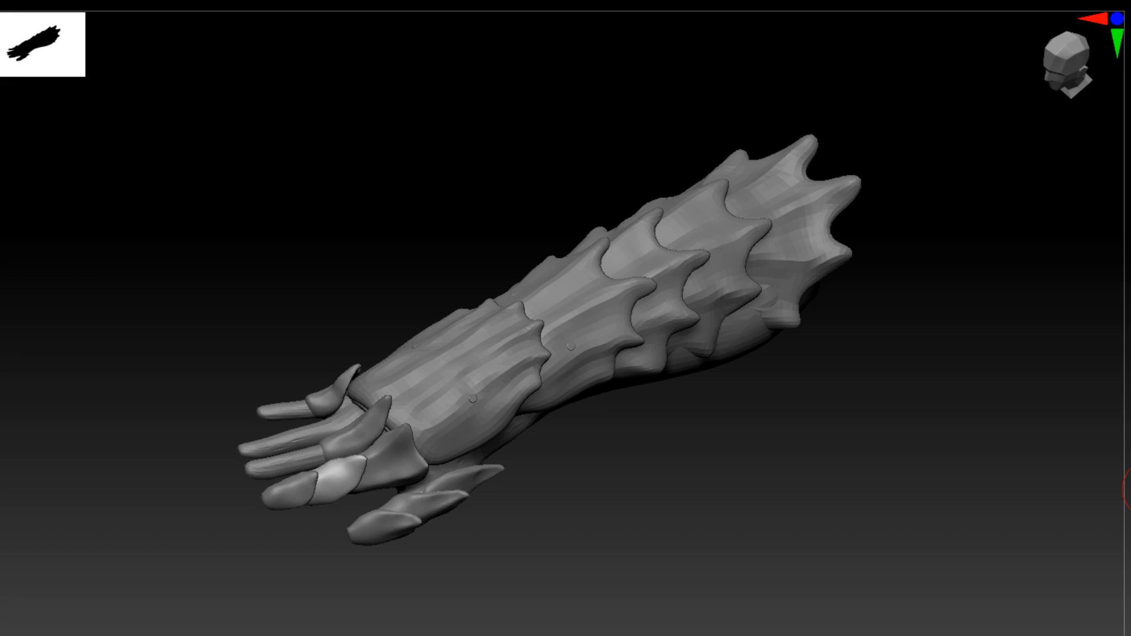
{"action": "mouse_move", "coordinate": [827, 211]}
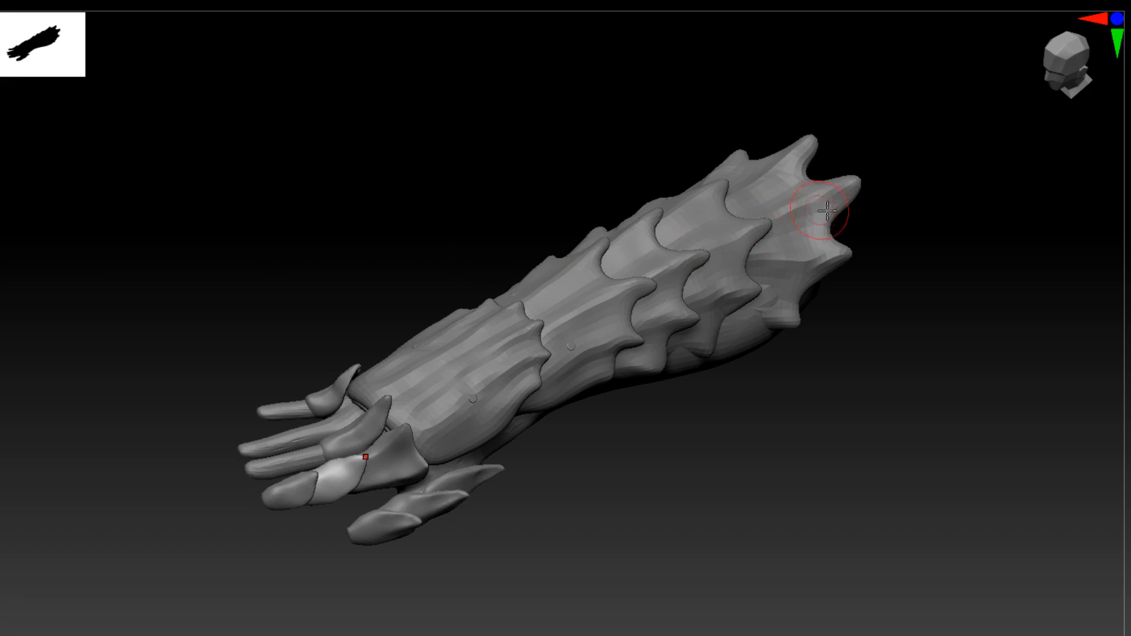